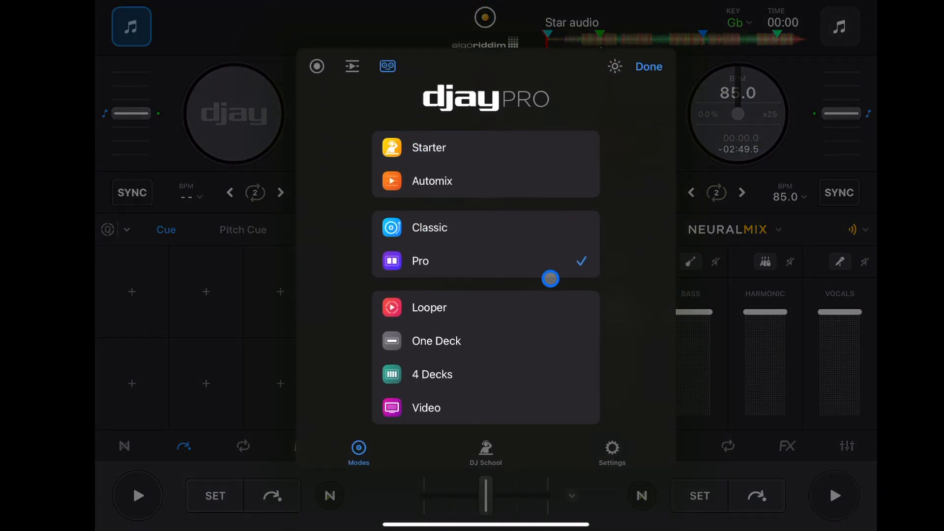
- Open the LPD8 mk2 MIDI mappings in Settings, then leave without saving back to the modes list
left_click(611, 451)
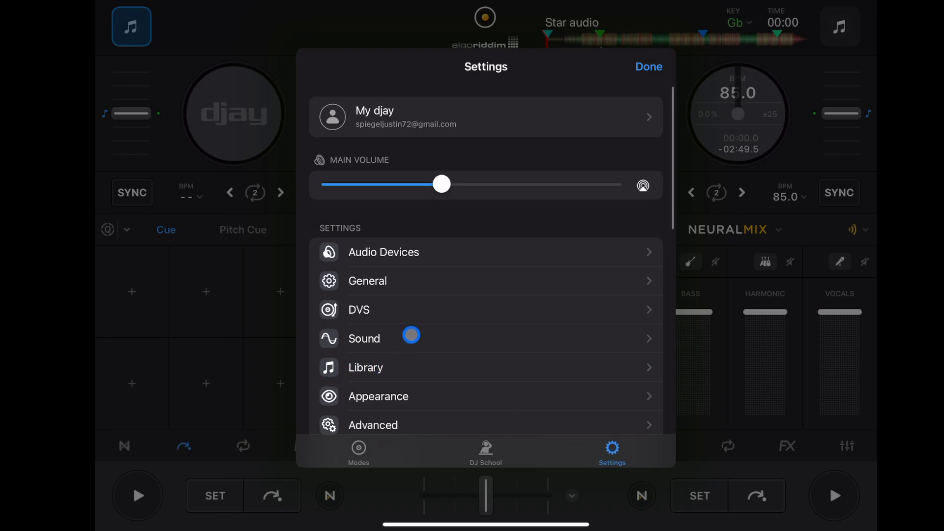
left_click(364, 338)
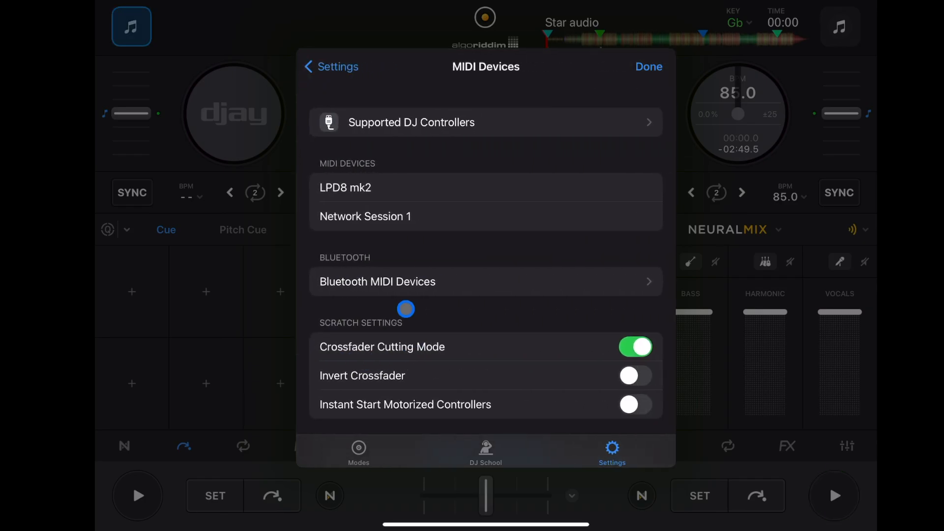
left_click(346, 188)
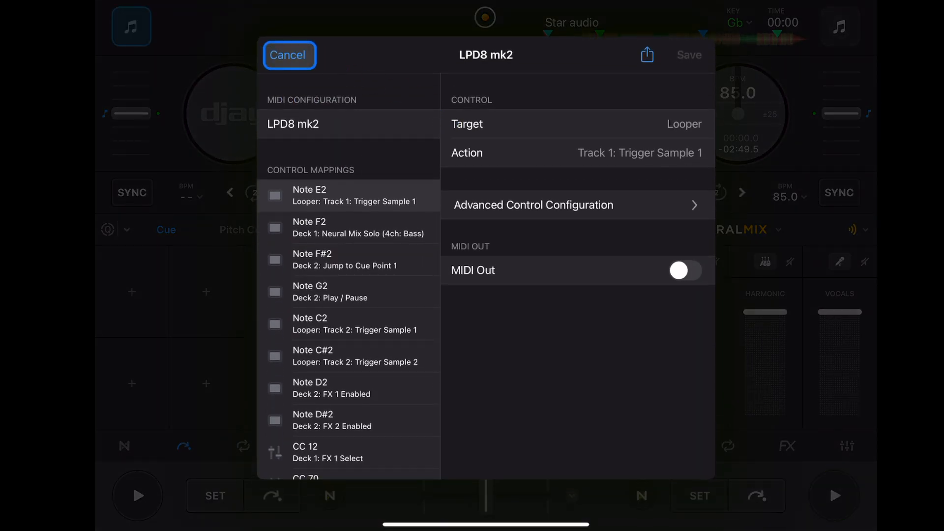
left_click(289, 55)
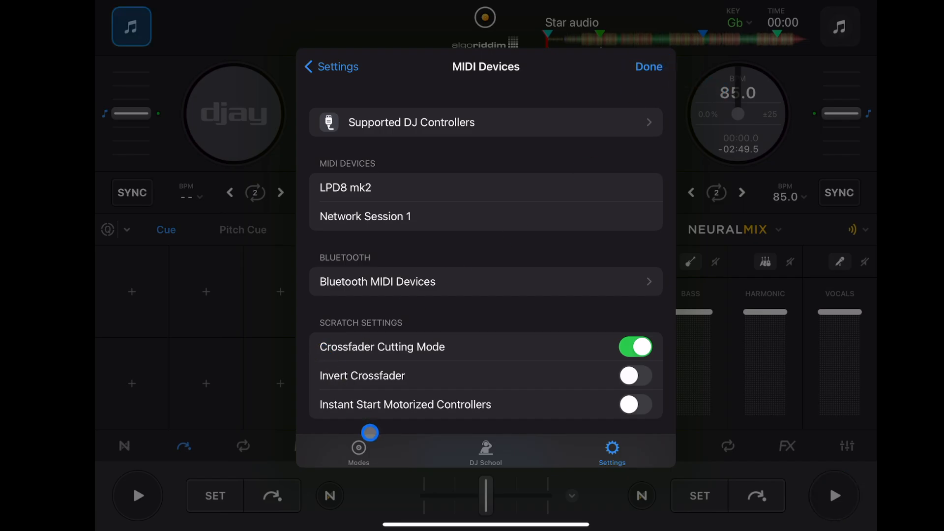
left_click(359, 451)
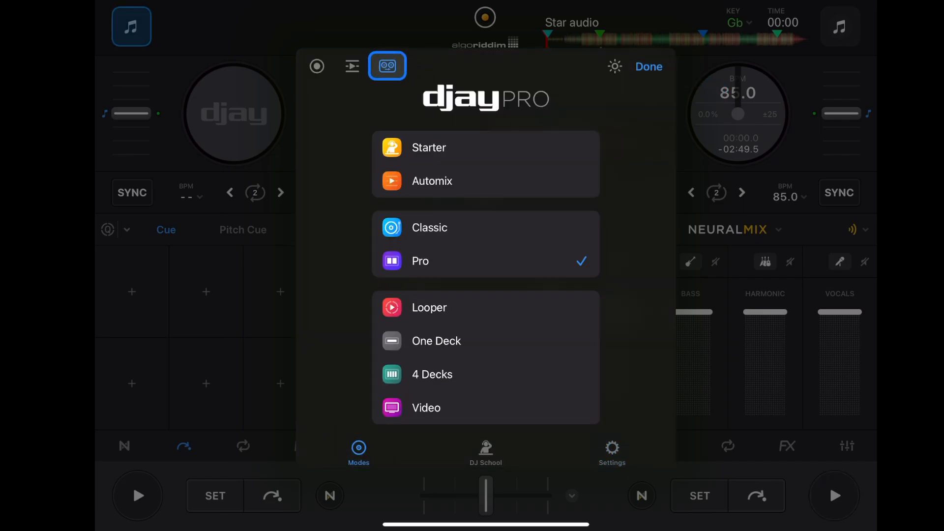
- Set knob CC 70's target to Deck 2 and bring up its action list
left_click(386, 66)
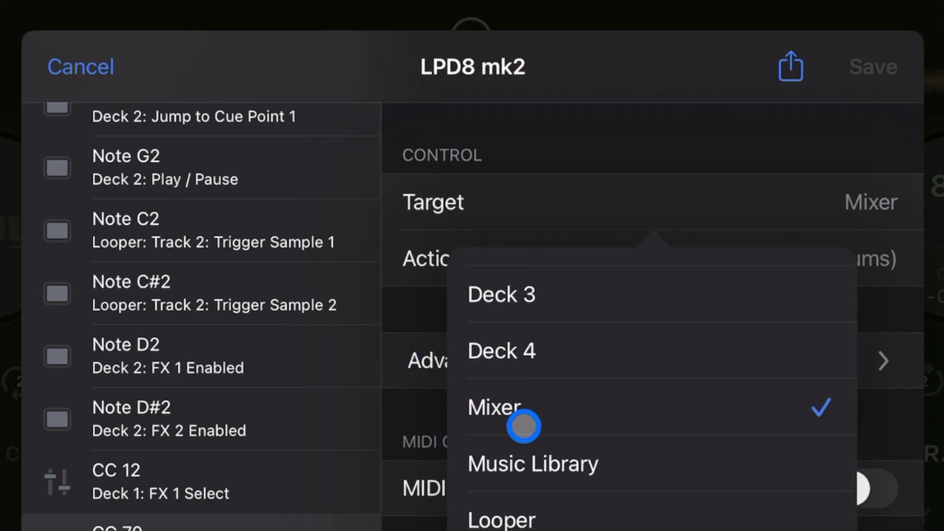
scroll("down", 3)
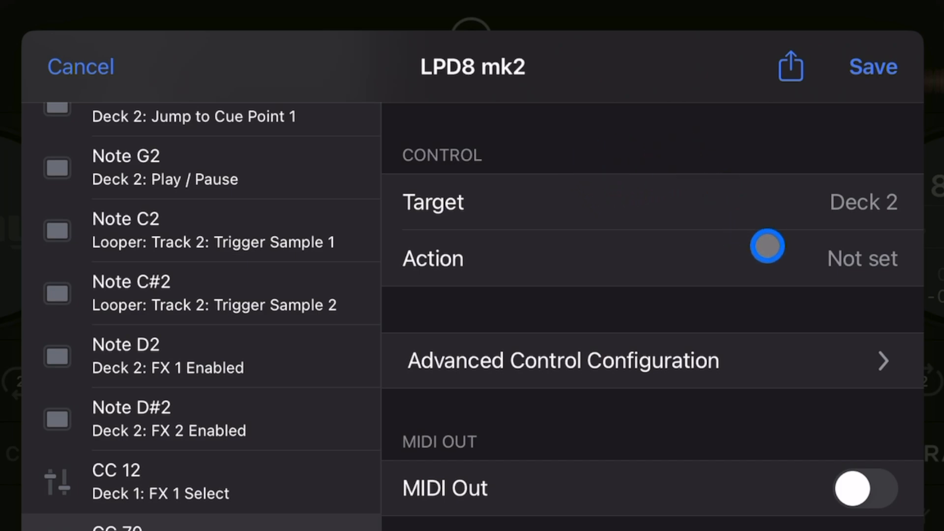
left_click(782, 202)
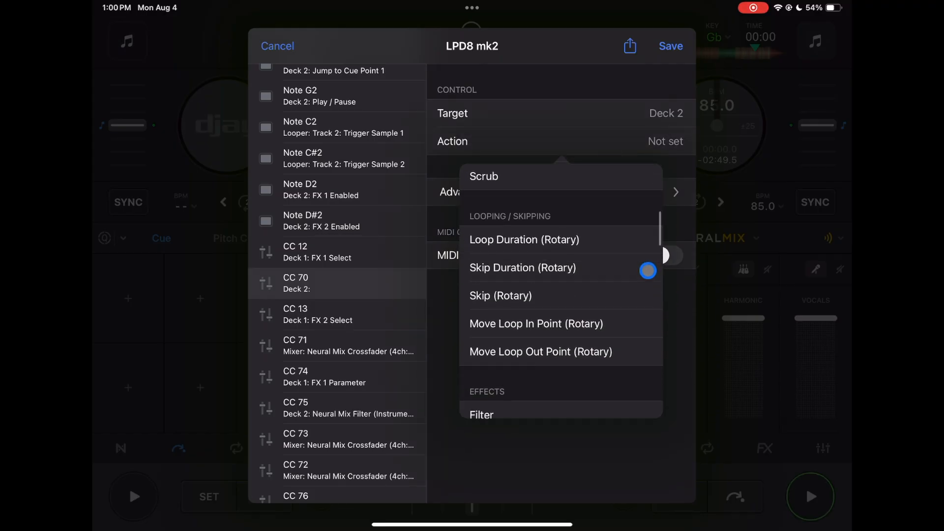
- Assign CC 70 to Deck 2's Neural Mix Volume (4ch: Drums)
scroll("down", 3)
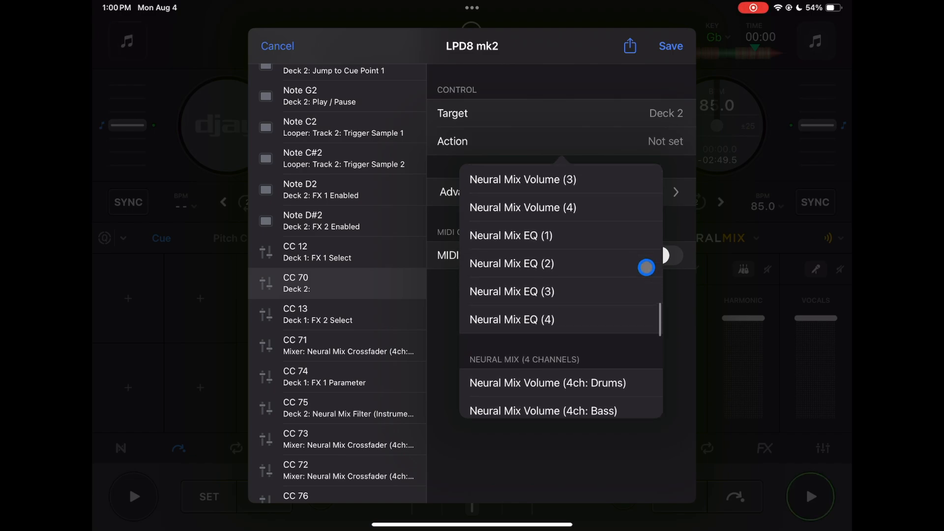
scroll("down", 3)
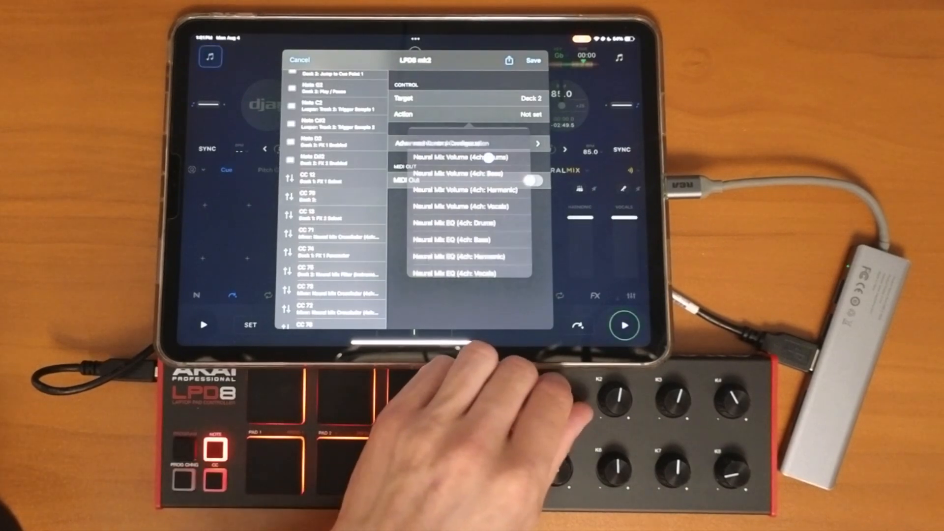
left_click(464, 157)
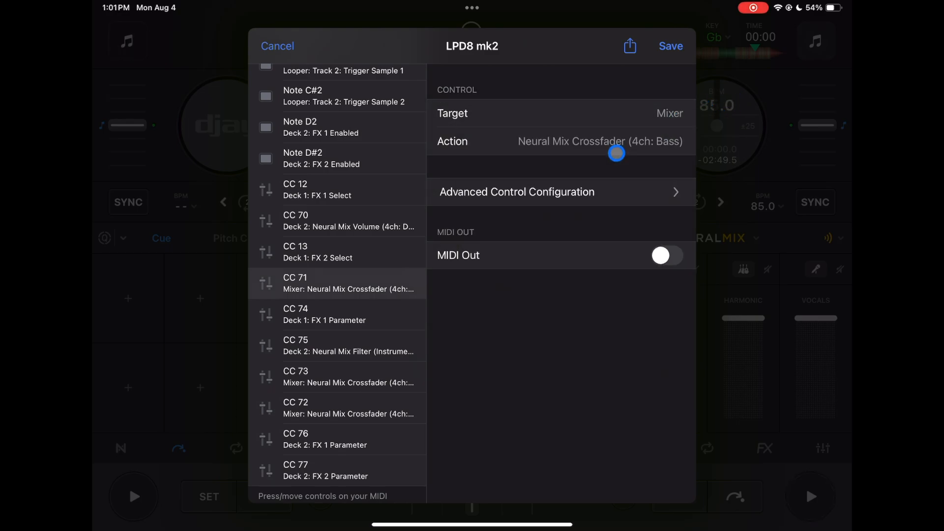
- Map knobs CC 71–73 to Deck 2 Neural Mix stem volumes, starting with bass
left_click(600, 141)
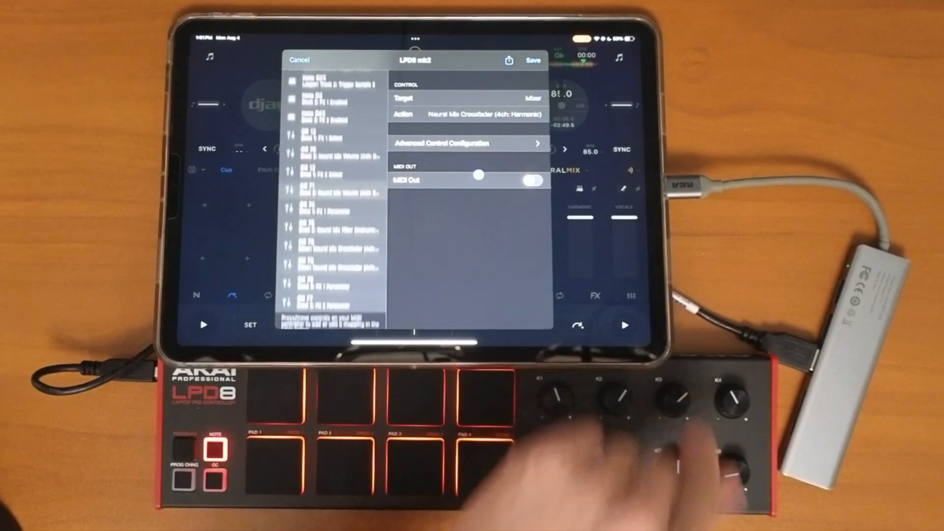
left_click(475, 114)
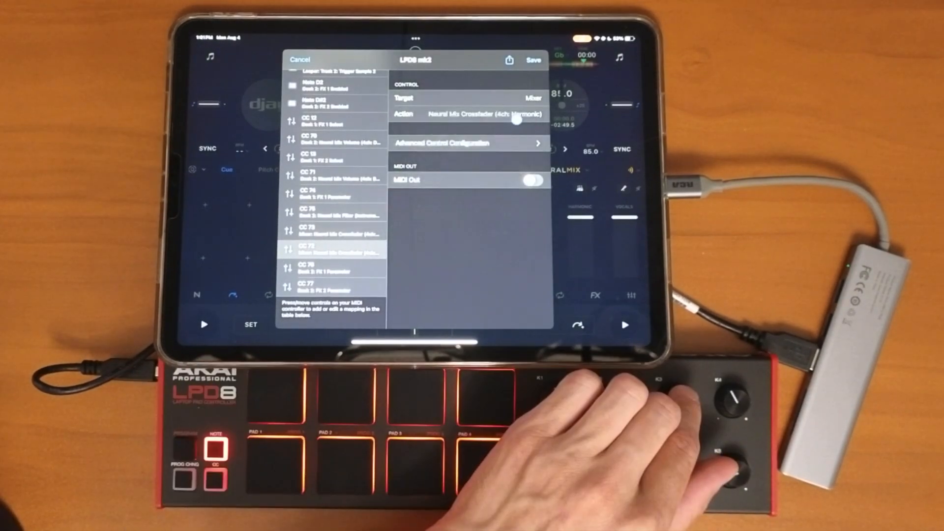
left_click(466, 113)
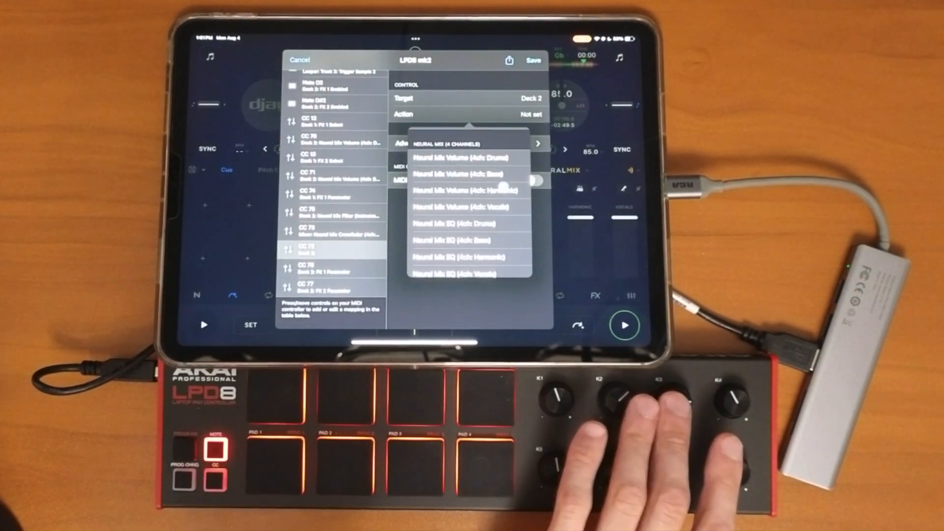
left_click(469, 189)
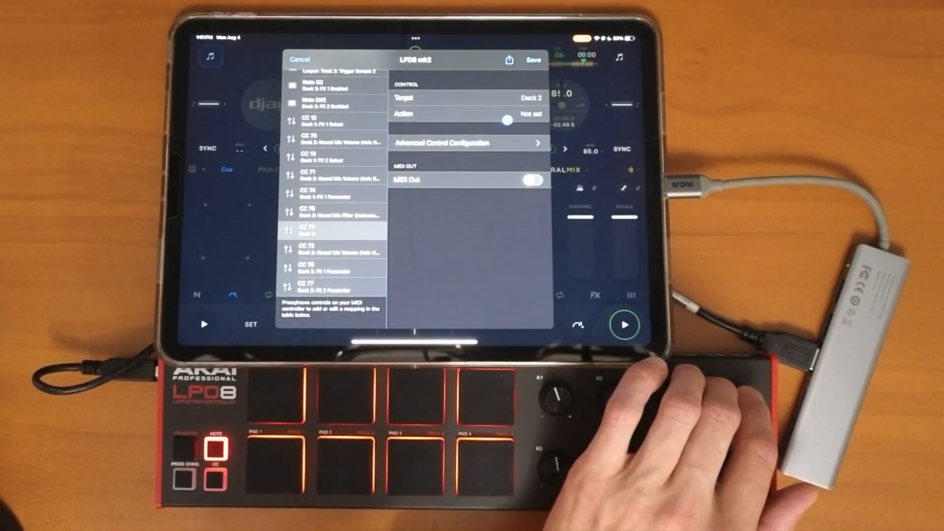
left_click(470, 113)
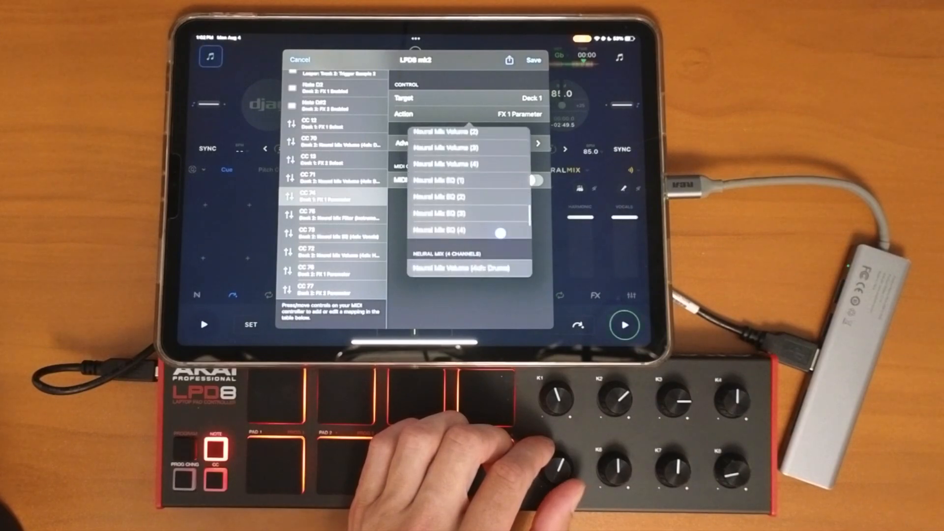
- Assign CC 74 and CC 75 to Deck 1 drums and bass stem volumes and save
left_click(463, 268)
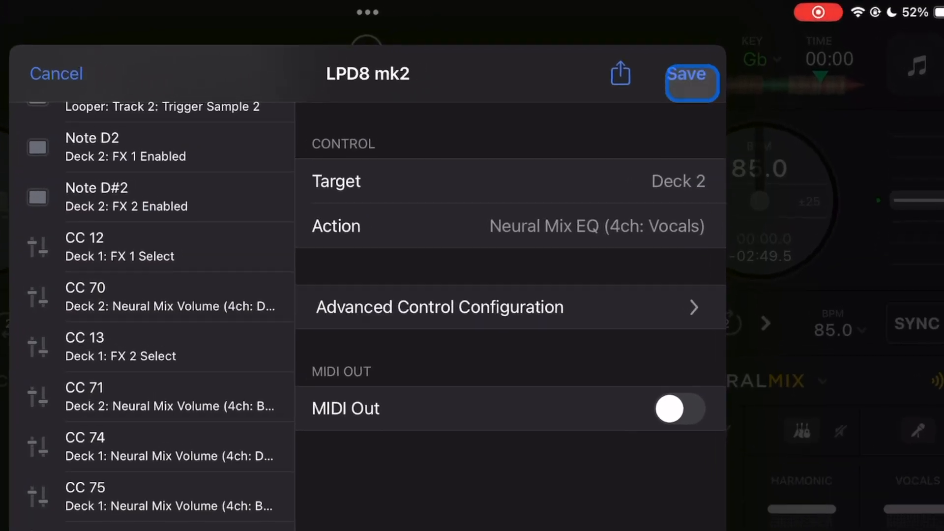
left_click(690, 82)
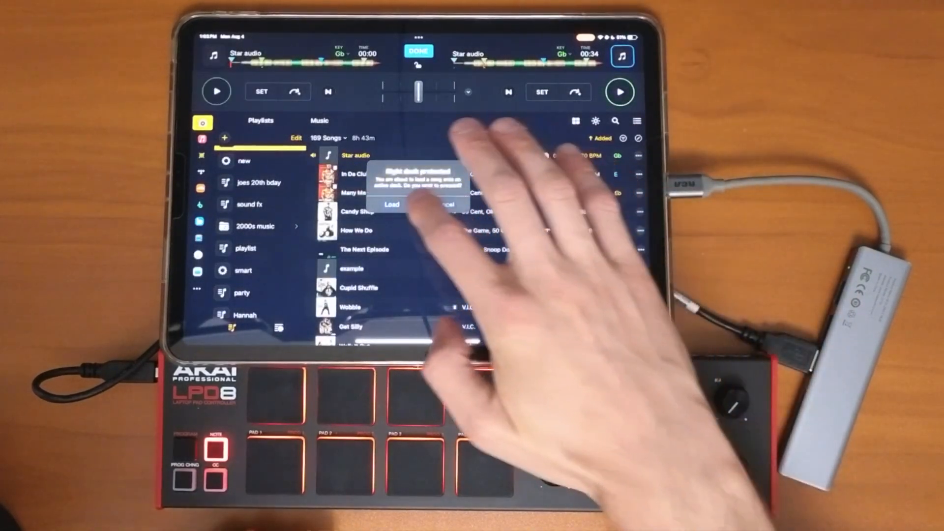
- Confirm loading 'In Da Club' onto the protected right deck
left_click(392, 204)
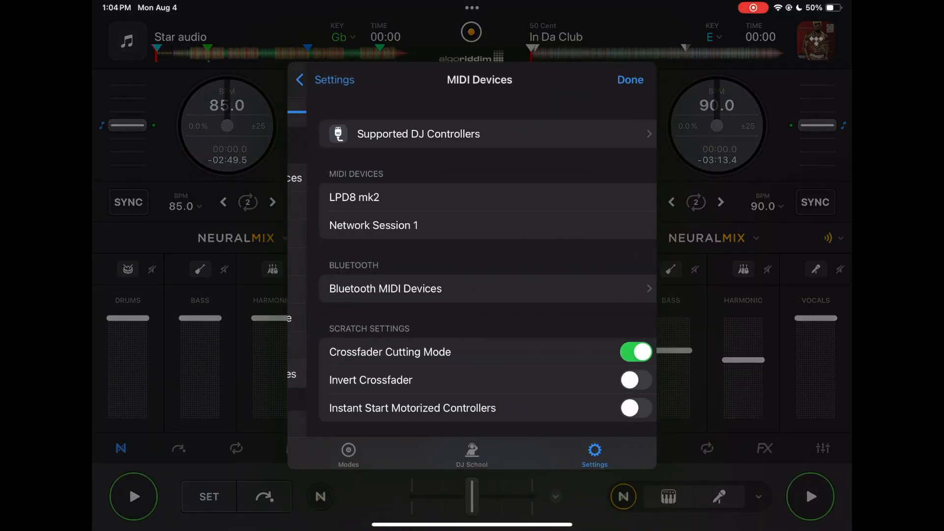
- Reopen the LPD8 mk2 mappings and scroll CC 70's action list to the Neural Mix options
left_click(354, 197)
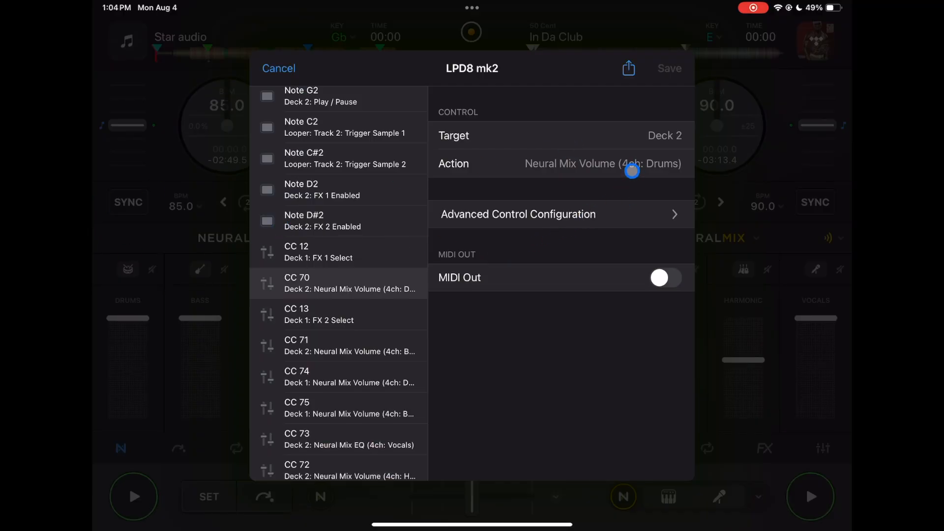
left_click(601, 163)
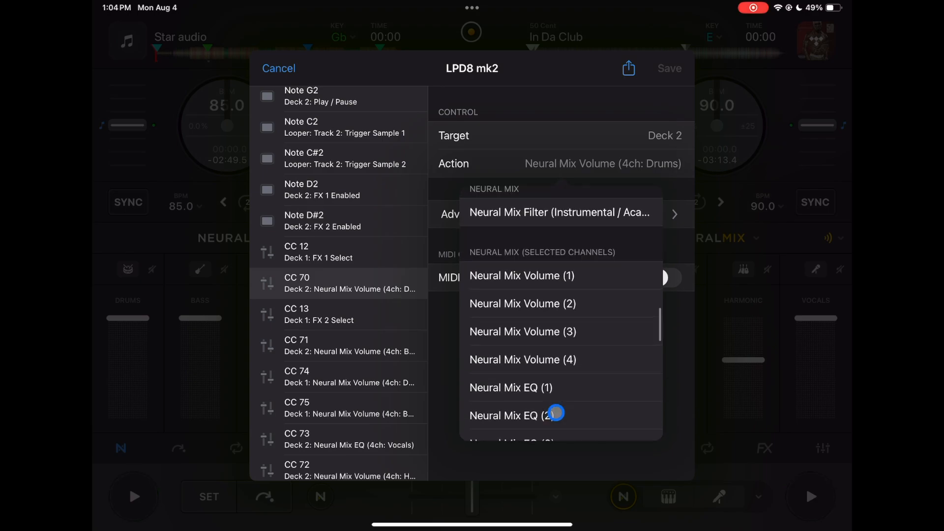
scroll("down", 3)
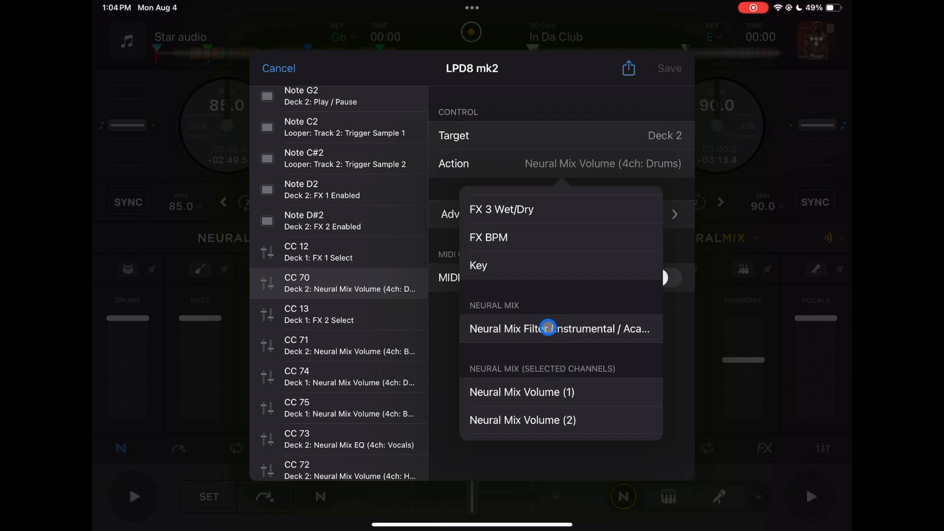